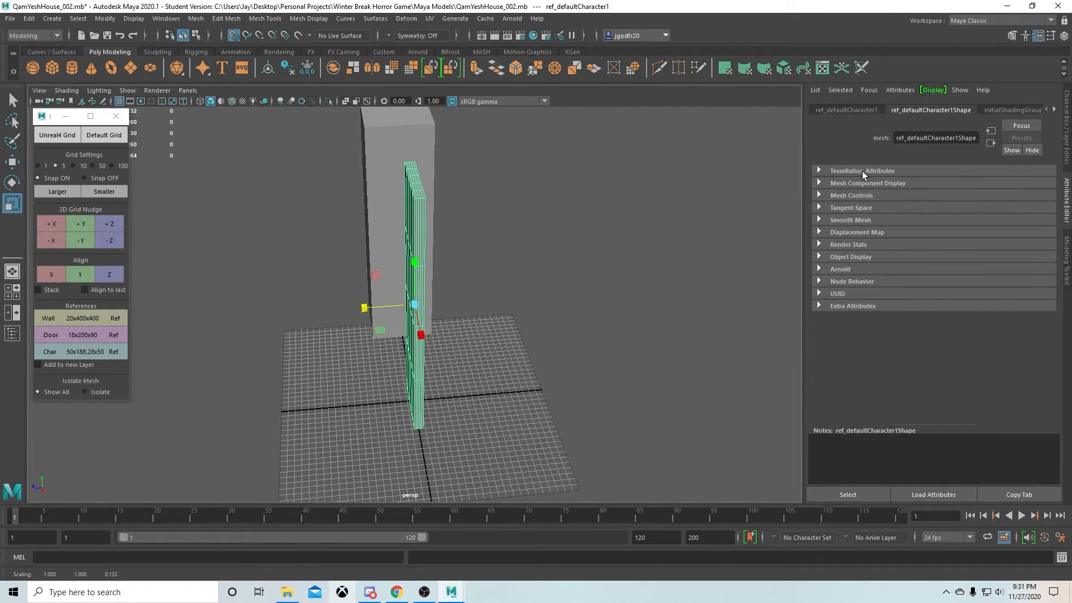
Scale the door cube to about 2.138 × 1 × 0.132 and add face subdivisions
left_click(1012, 110)
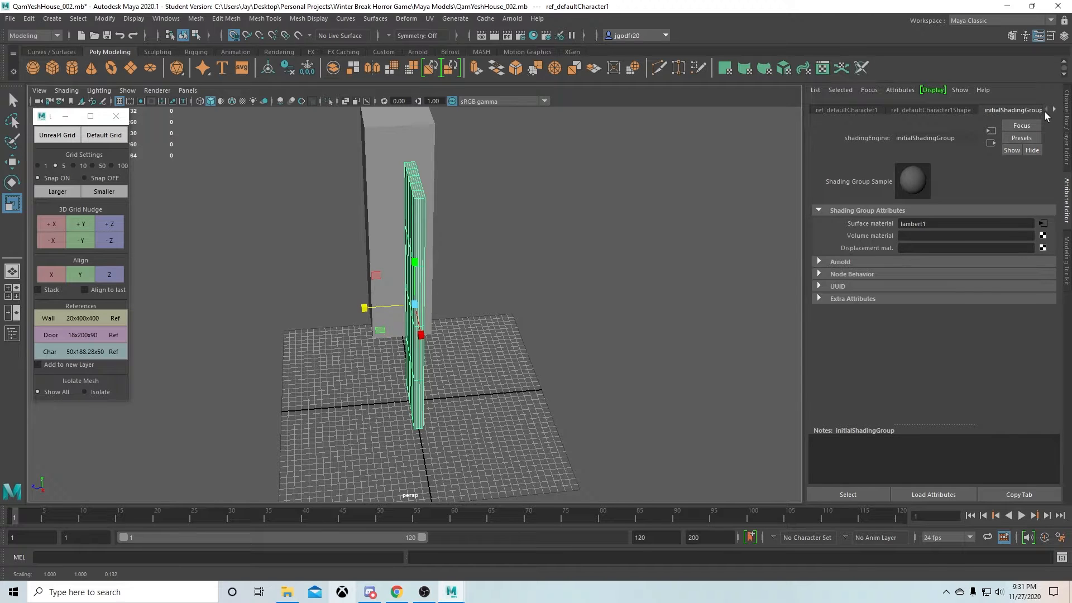
left_click(846, 110)
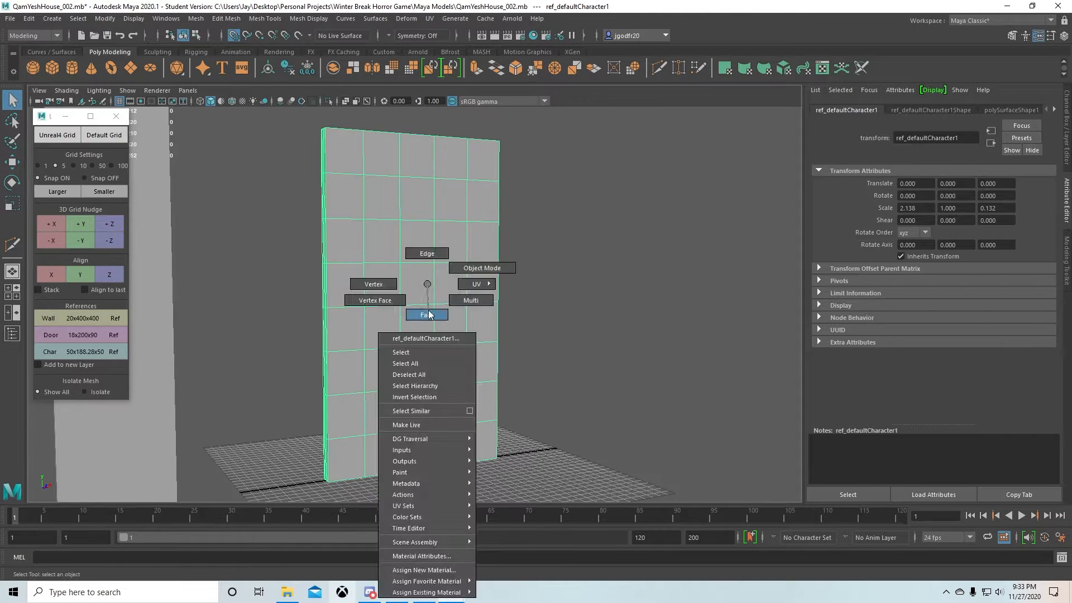
Extrude the door's panel faces, set Translate X to 160, and show the mansion reference photo
left_click(426, 314)
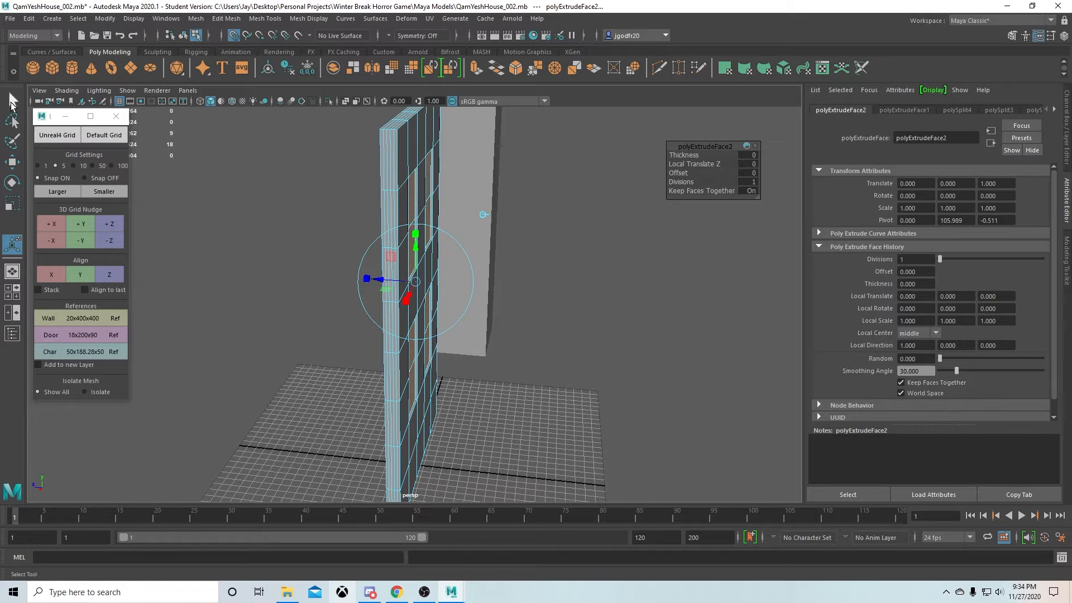
right_click(477, 284)
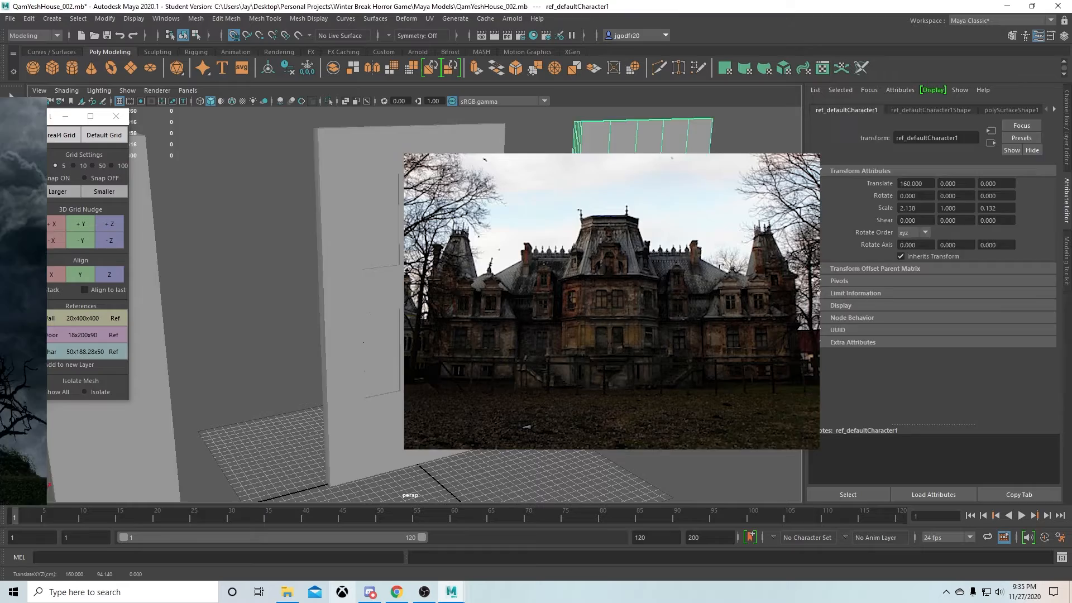
Create polygon cylinder pCylinder1 at the door edge and rotate it 90 degrees
right_click(399, 301)
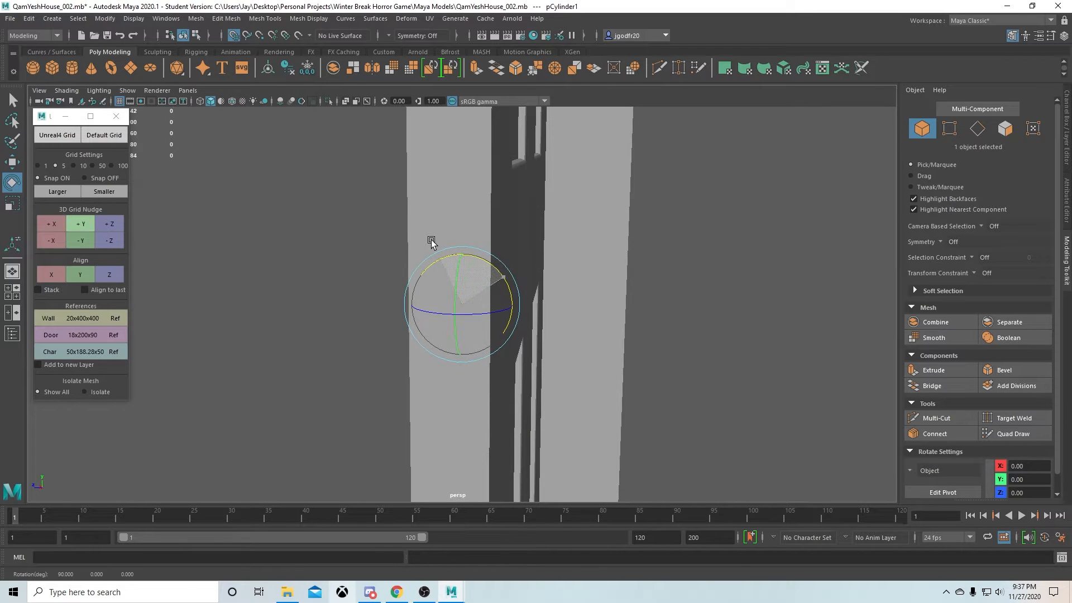
Create pSphere1, scale it uniformly to about 3.694, and place it at 50, 105, 0
key("r")
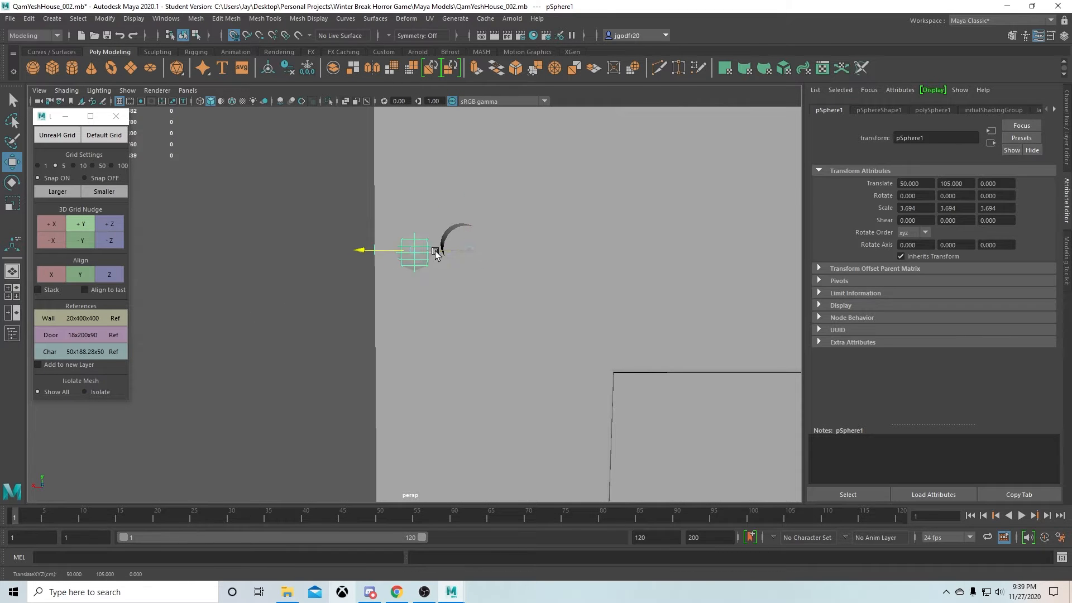
Flatten the sphere into a knob and align it on the cylinder shaft through the door
left_click_drag(436, 249, 407, 250)
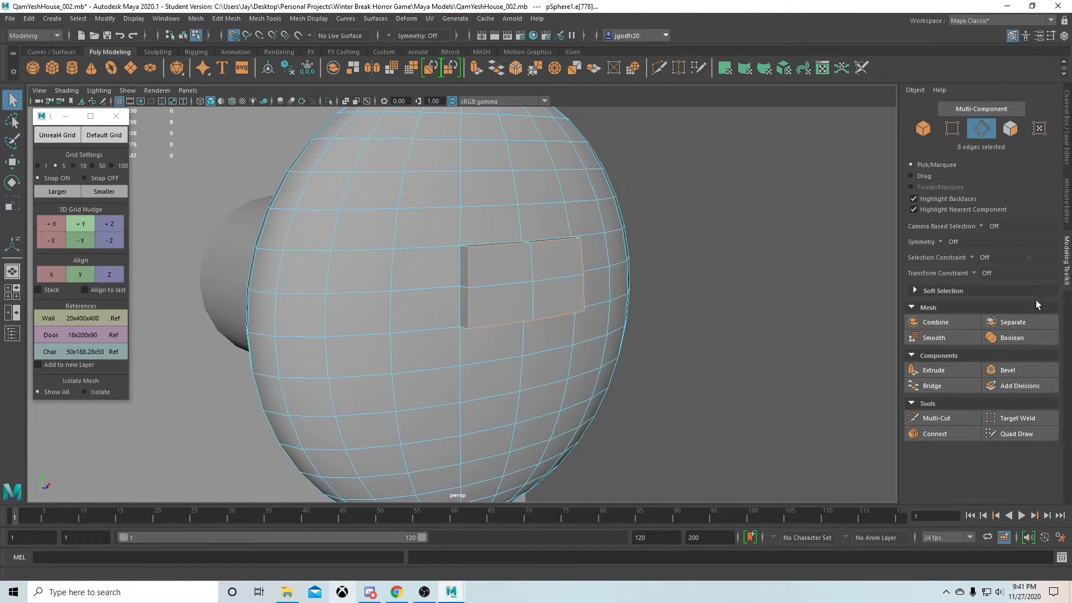
left_click(1006, 369)
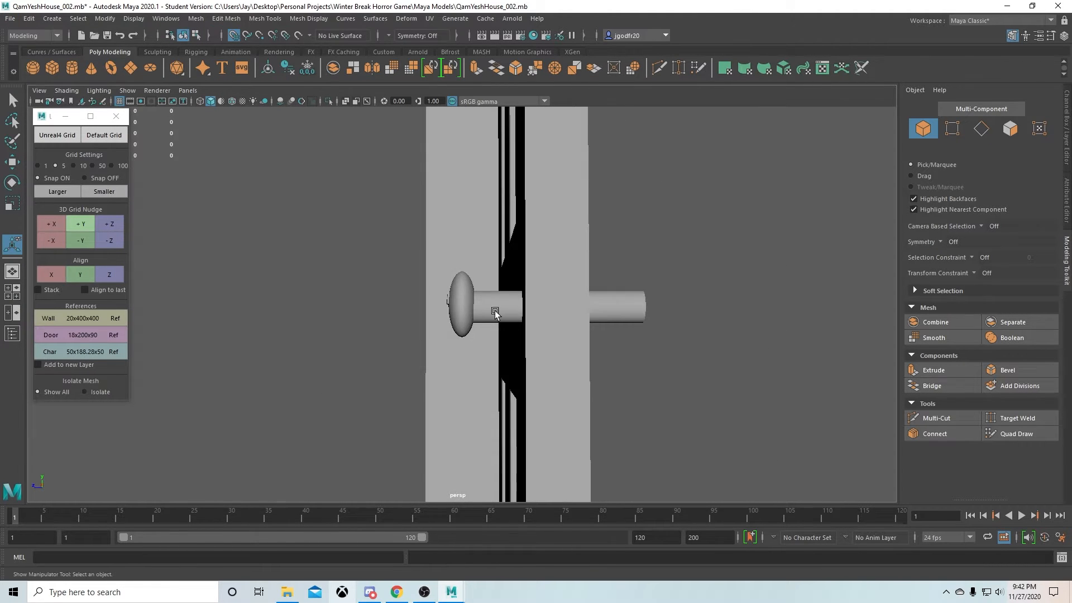
Bevel the panel border edges into four inset rectangles, then tumble around the door
left_click(626, 304)
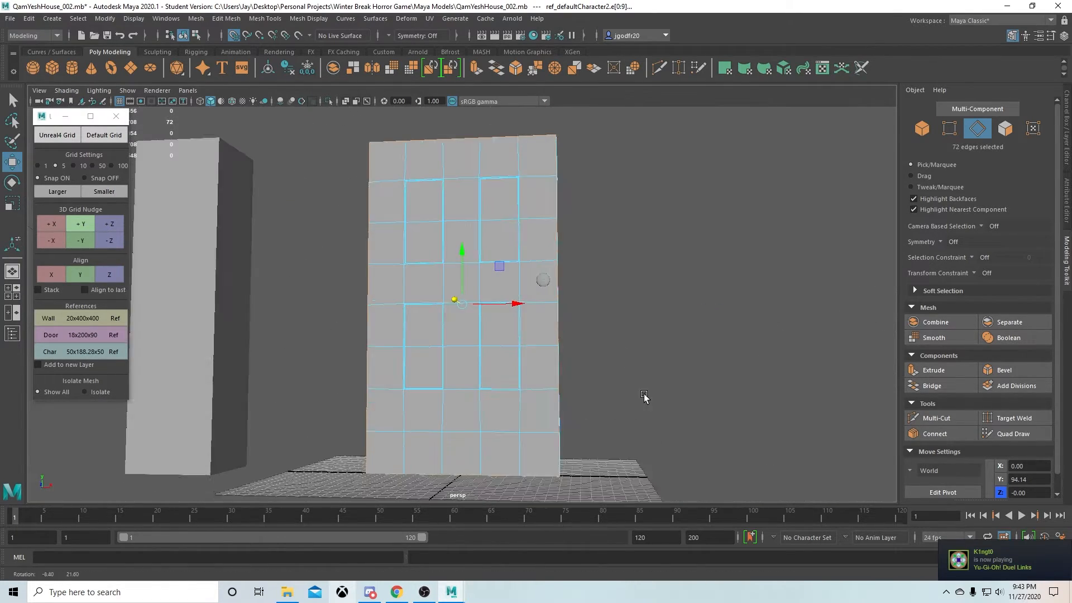
left_click(1006, 369)
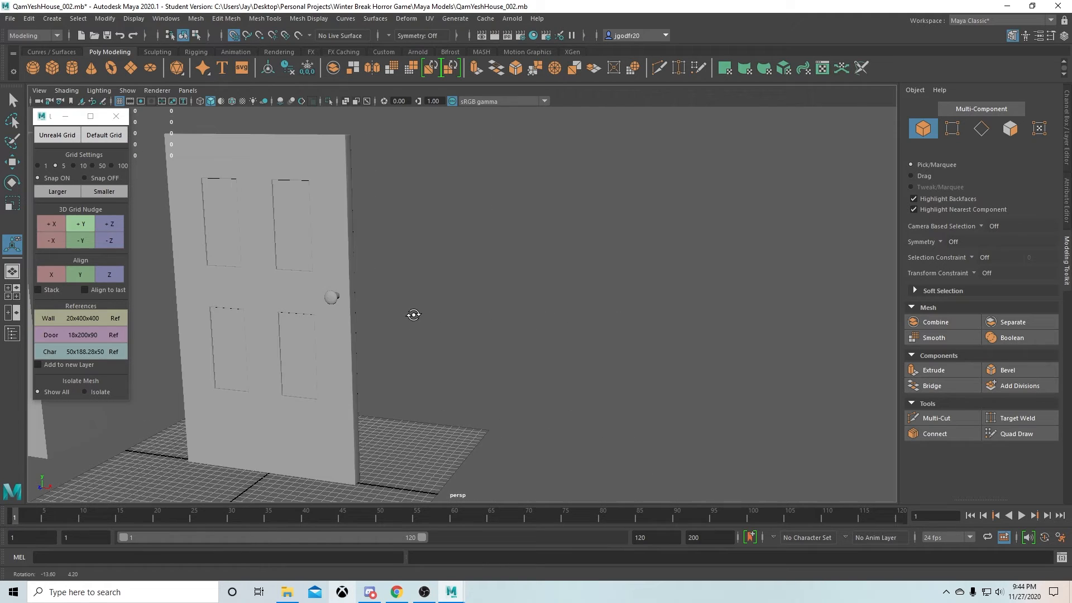
Open the UV Editor for the selected handle with the checker texture enabled
left_click(332, 296)
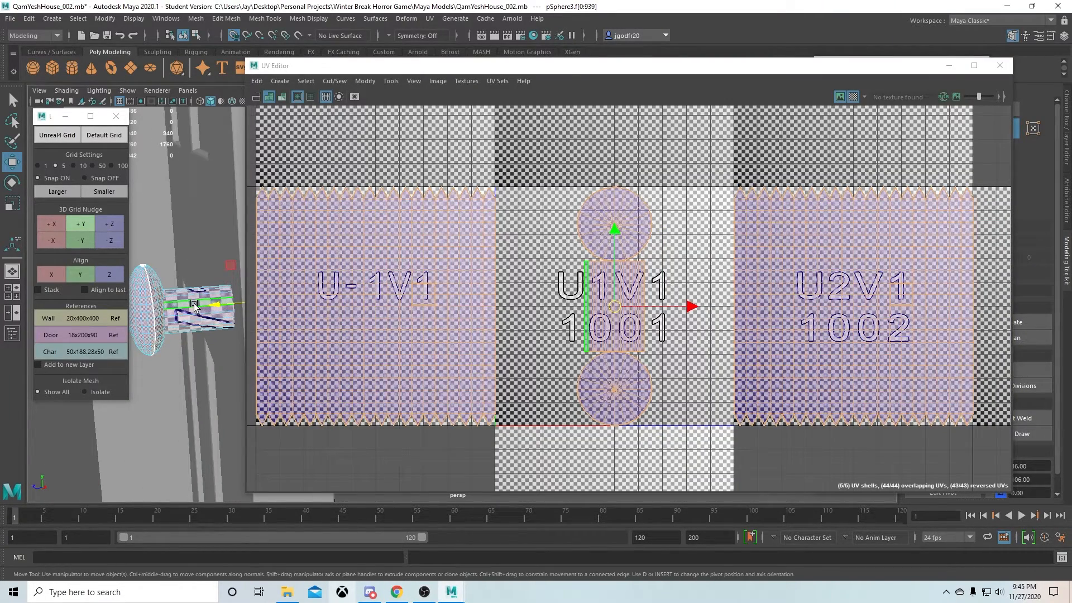
Planar-project the handle's UVs into the first UV tile and select the shaft faces
left_click(279, 80)
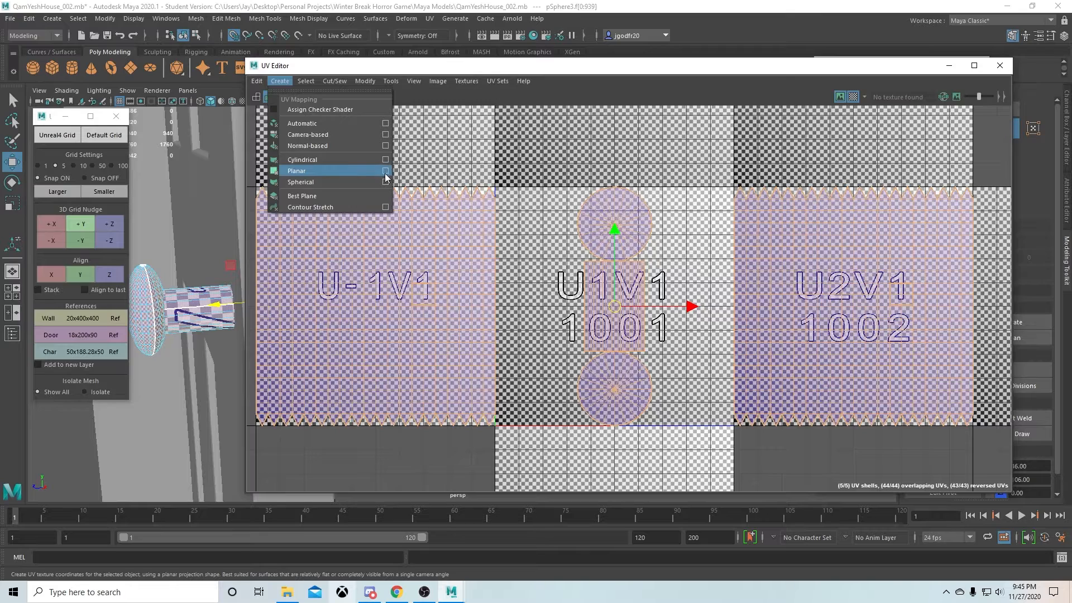
left_click(296, 170)
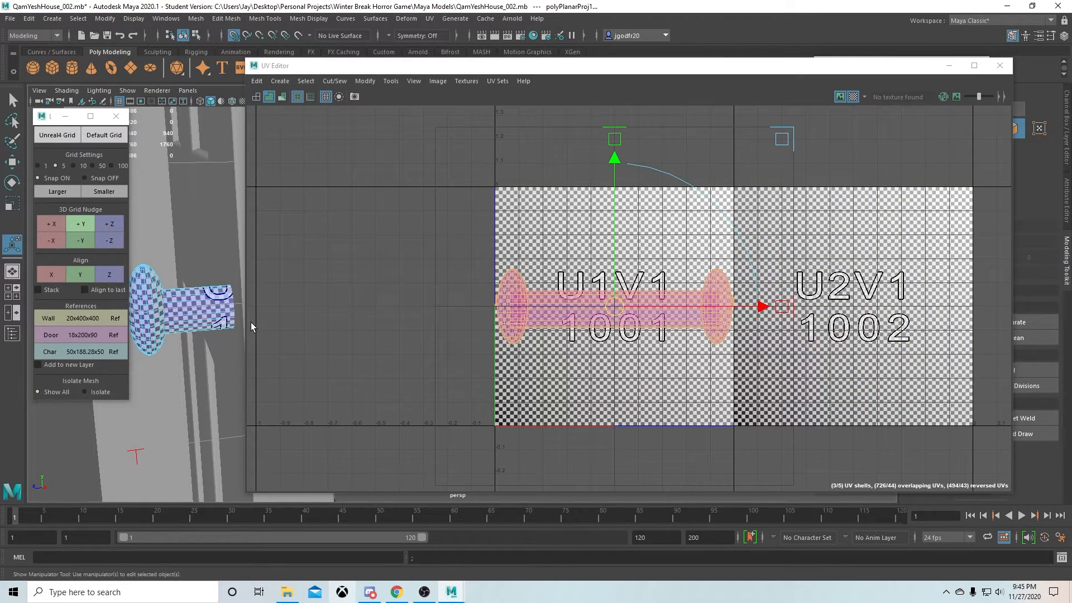
right_click(198, 307)
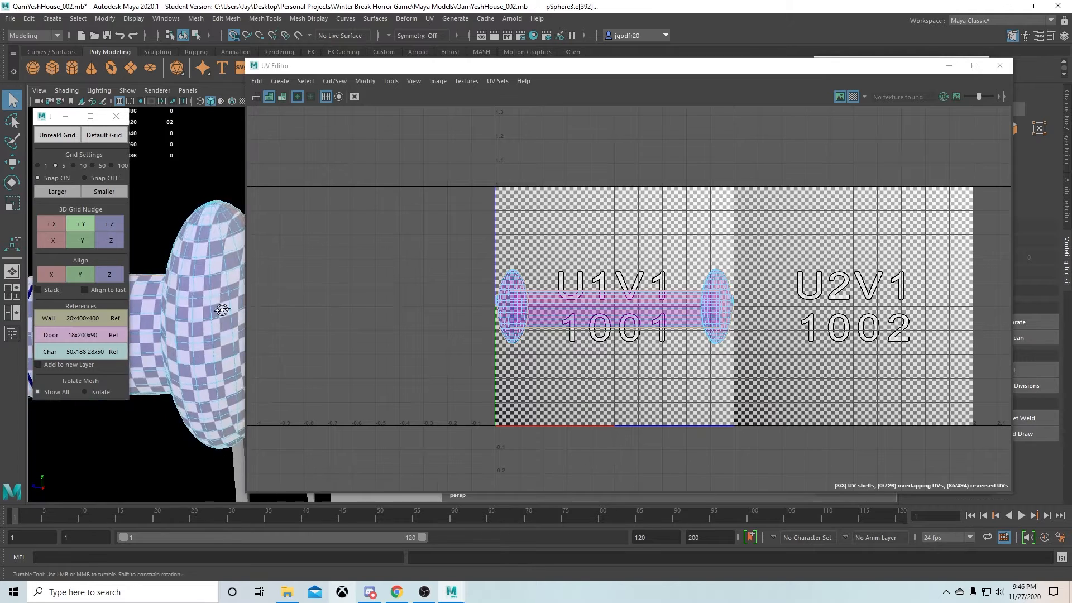
left_click(334, 81)
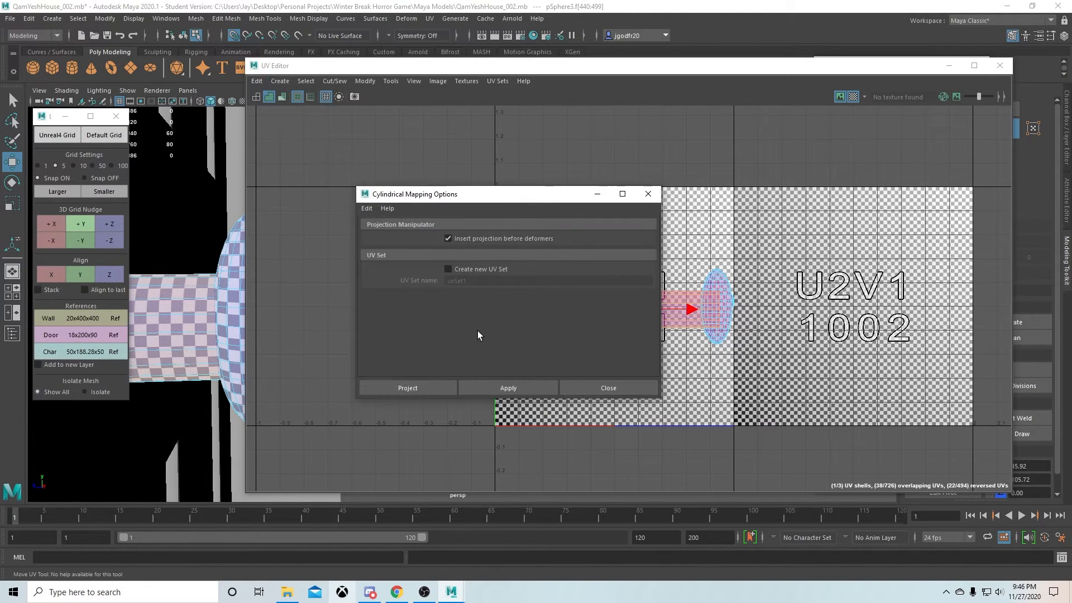
Cylindrically project the shaft faces into long rectangular UV strips
left_click(407, 387)
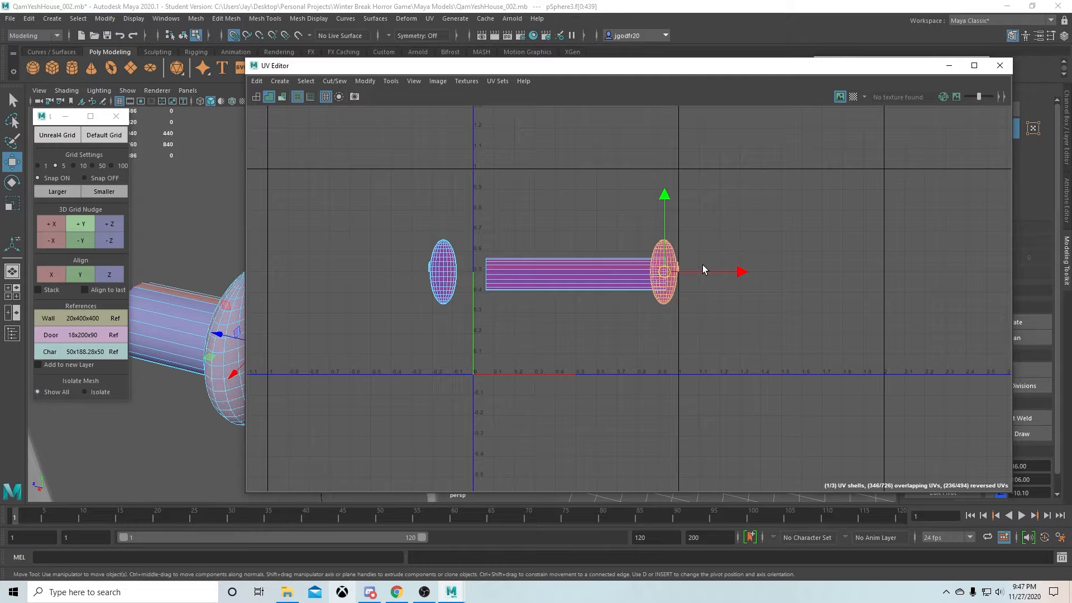
left_click(188, 301)
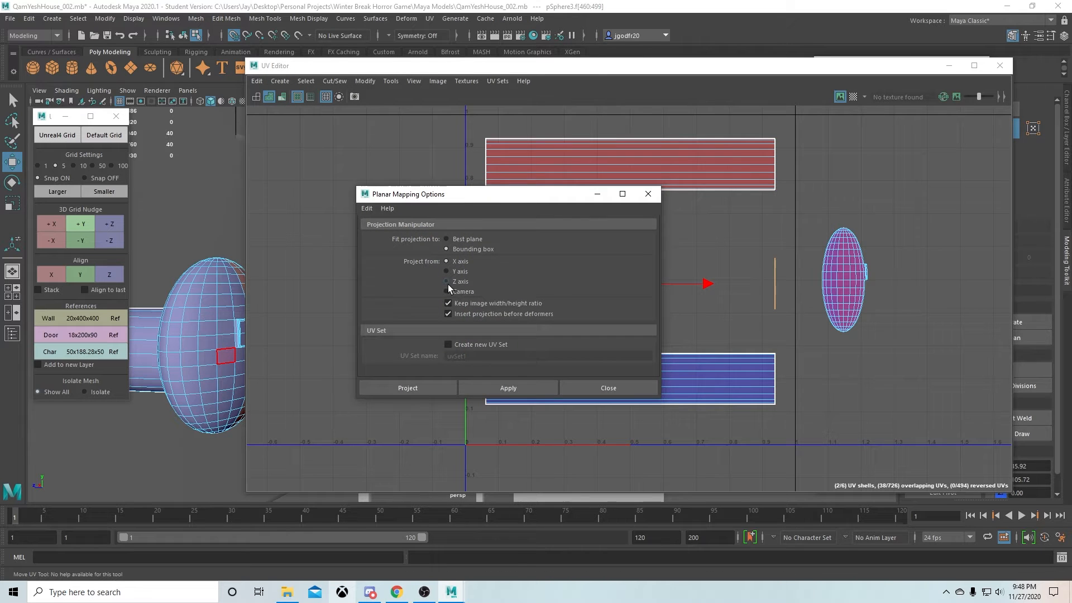
Planar-project the two knob cap faces into round UV shells above the shaft strips
left_click(407, 387)
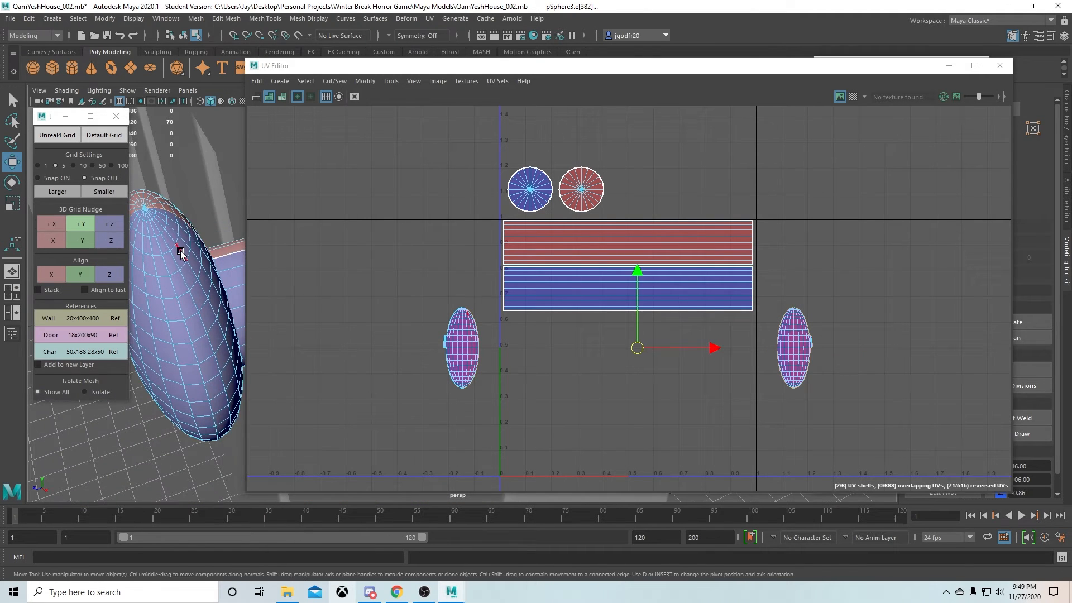
left_click(334, 81)
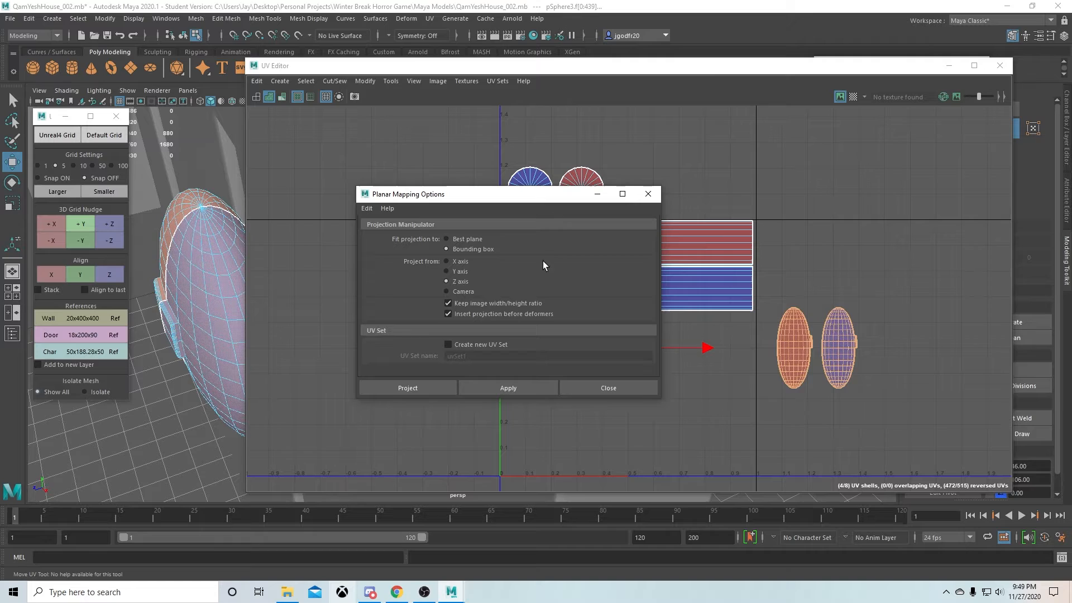
Apply a Z-axis planar projection to the knob end faces
left_click(407, 387)
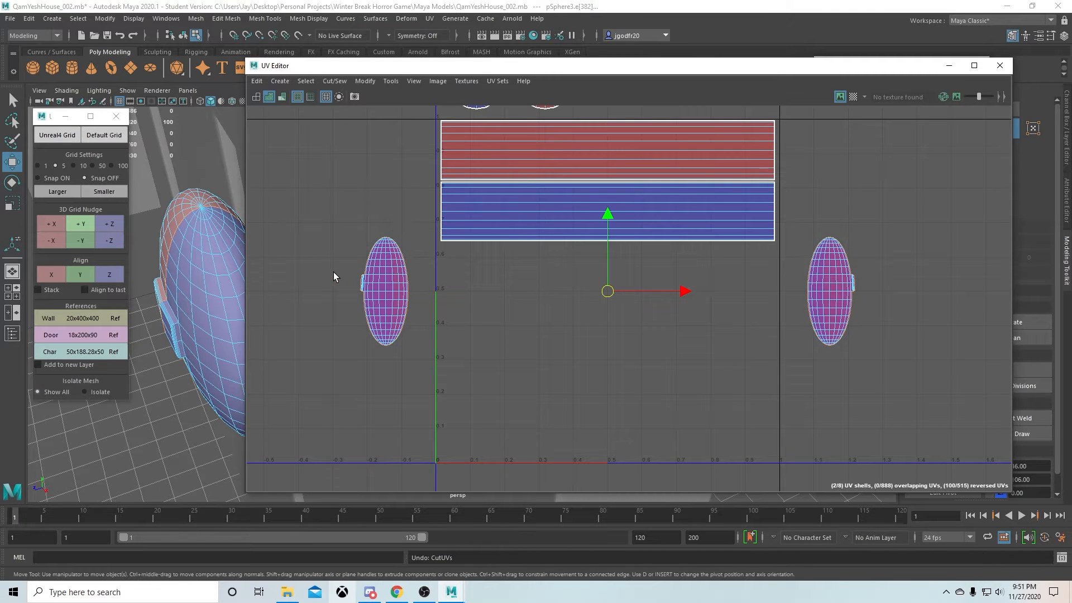
Select one knob end's faces in Face mode and bring up Planar Mapping options
right_click(181, 246)
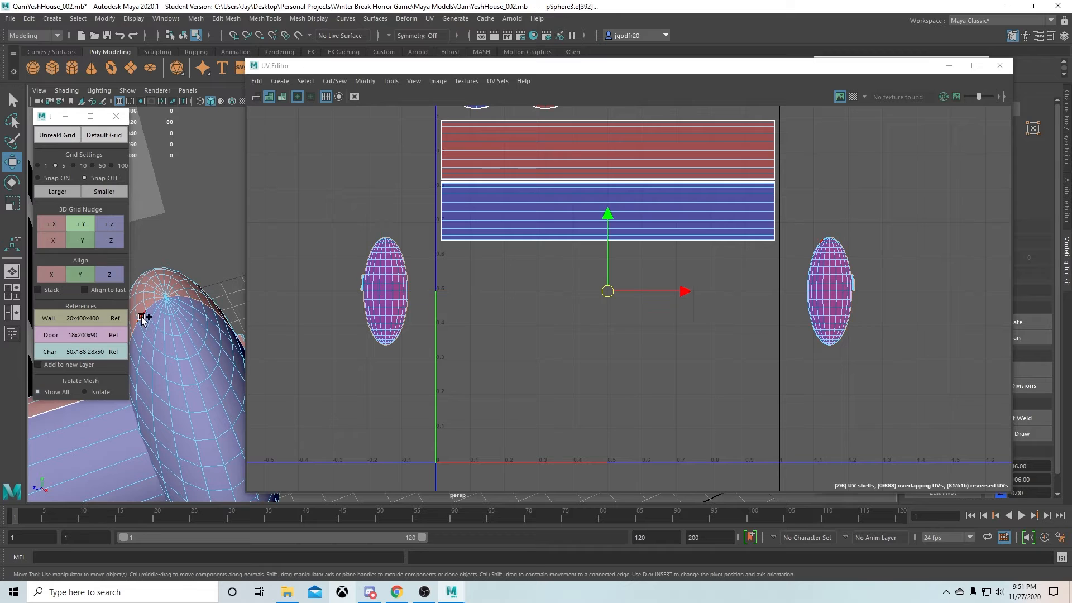
right_click(370, 278)
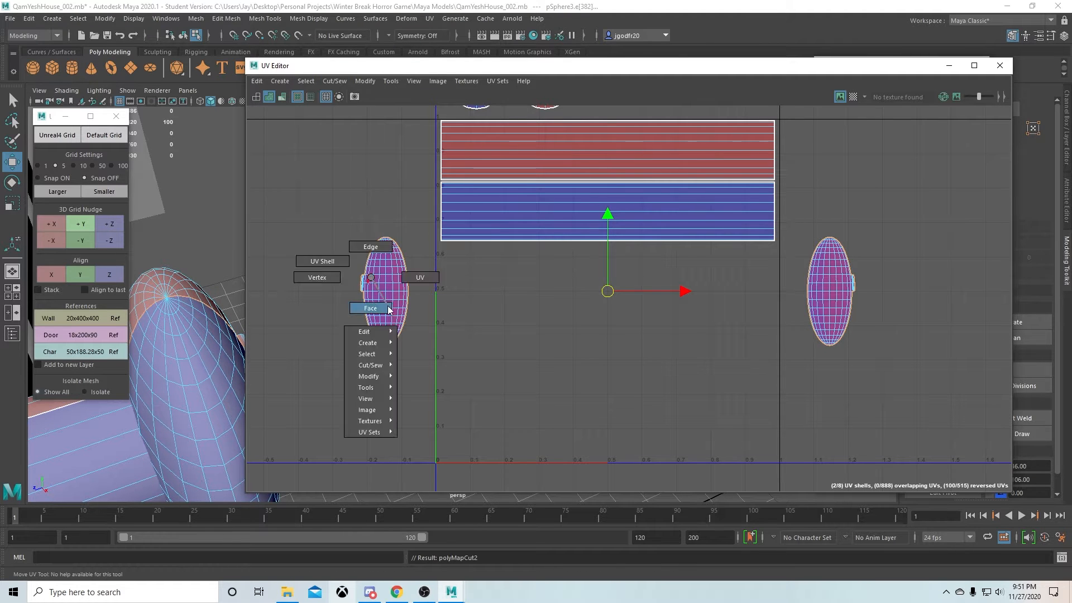
left_click(279, 81)
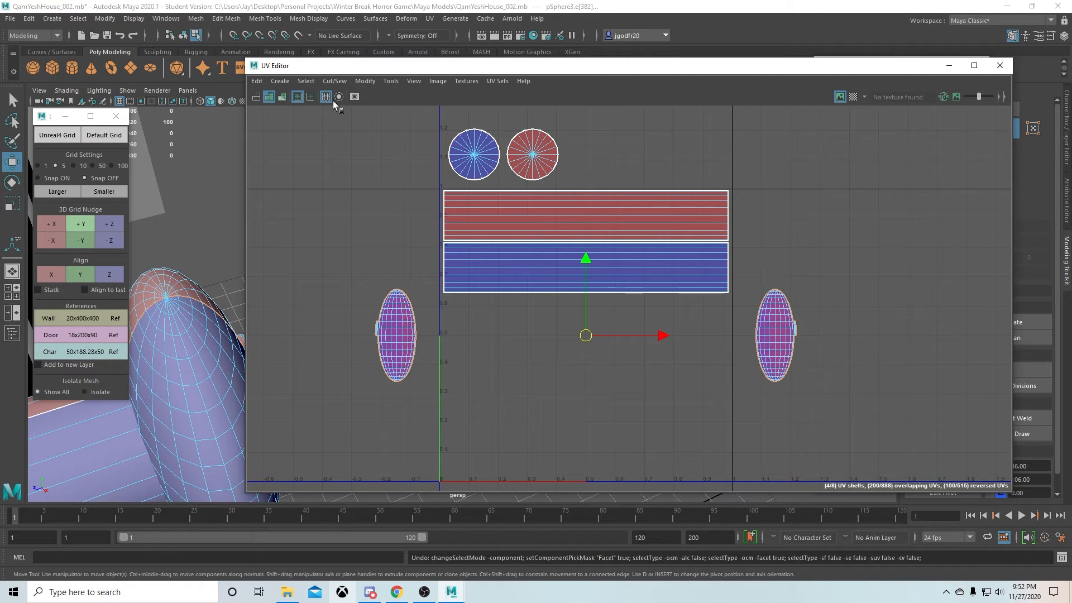
left_click(395, 335)
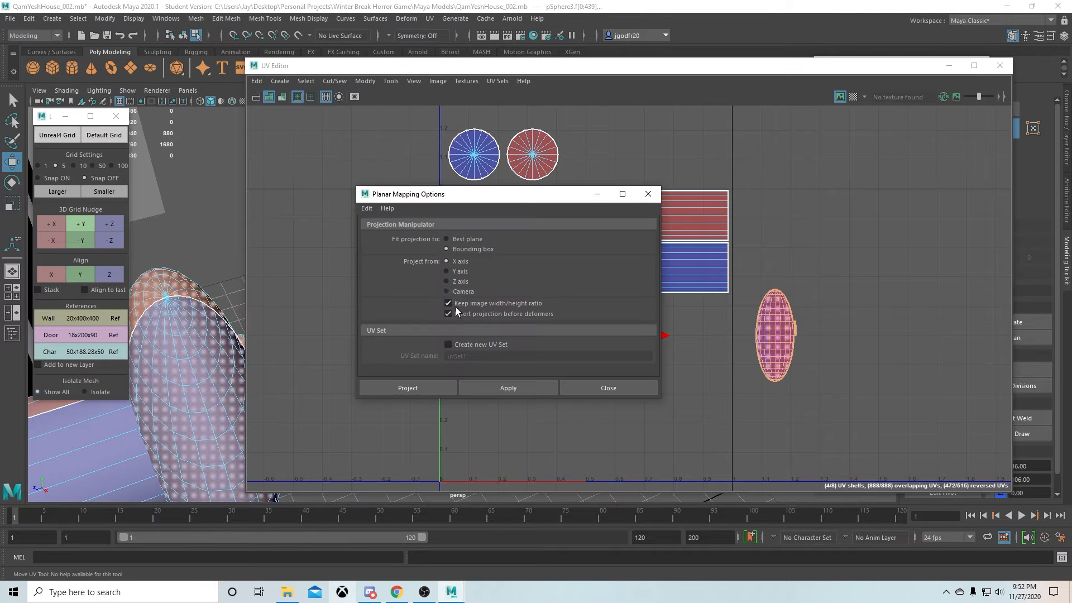
Apply the planar projection to the selected knob-end faces
left_click(407, 388)
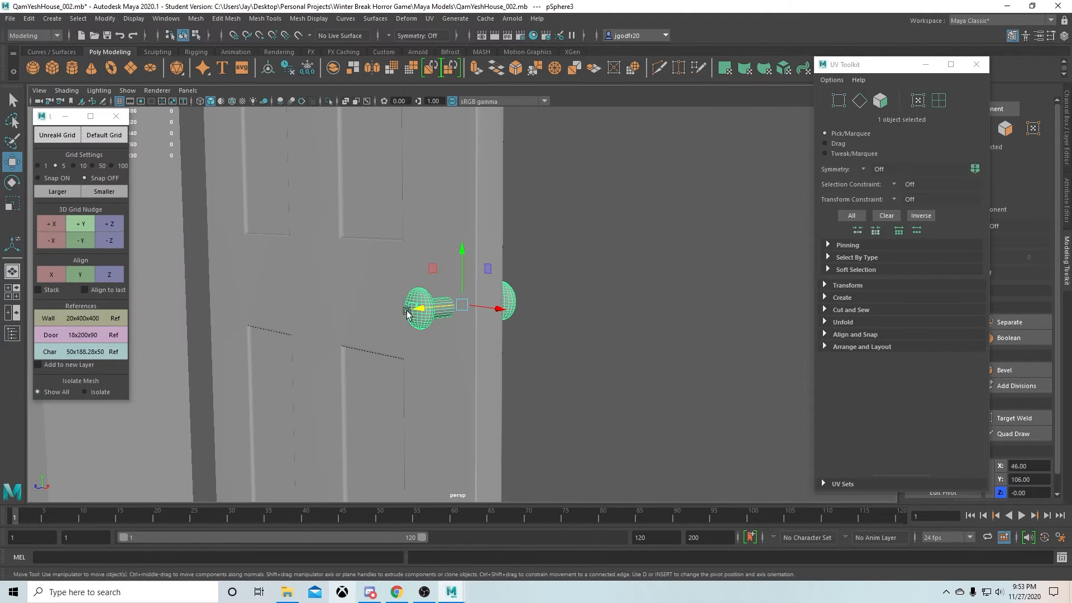
Select the door mesh to view its single panelled UV shell
left_click(540, 363)
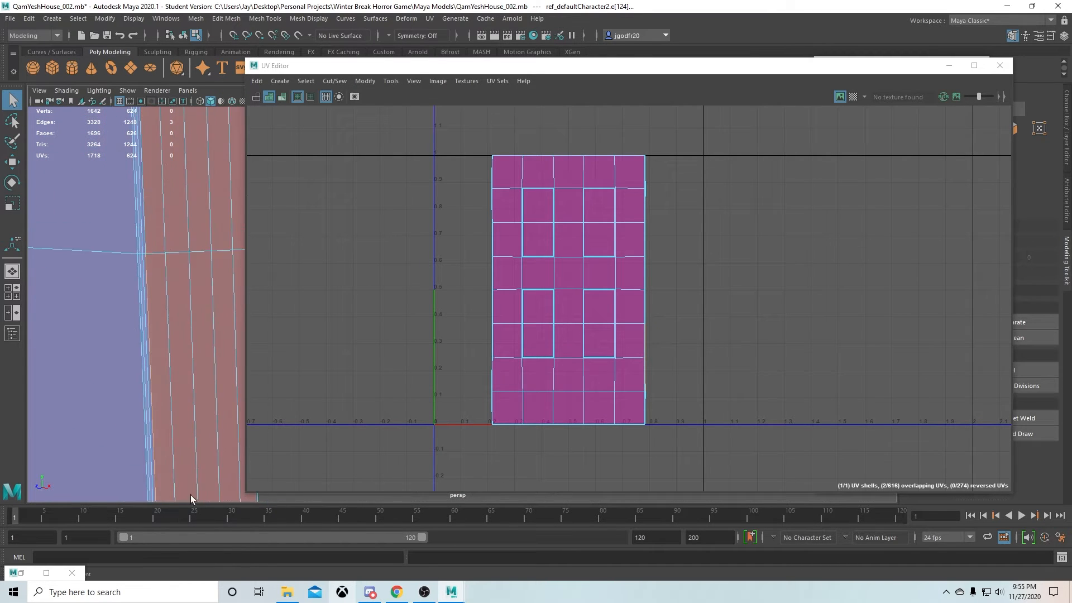
Project the selected door faces along X into separate front, back and edge shells
left_click(113, 321)
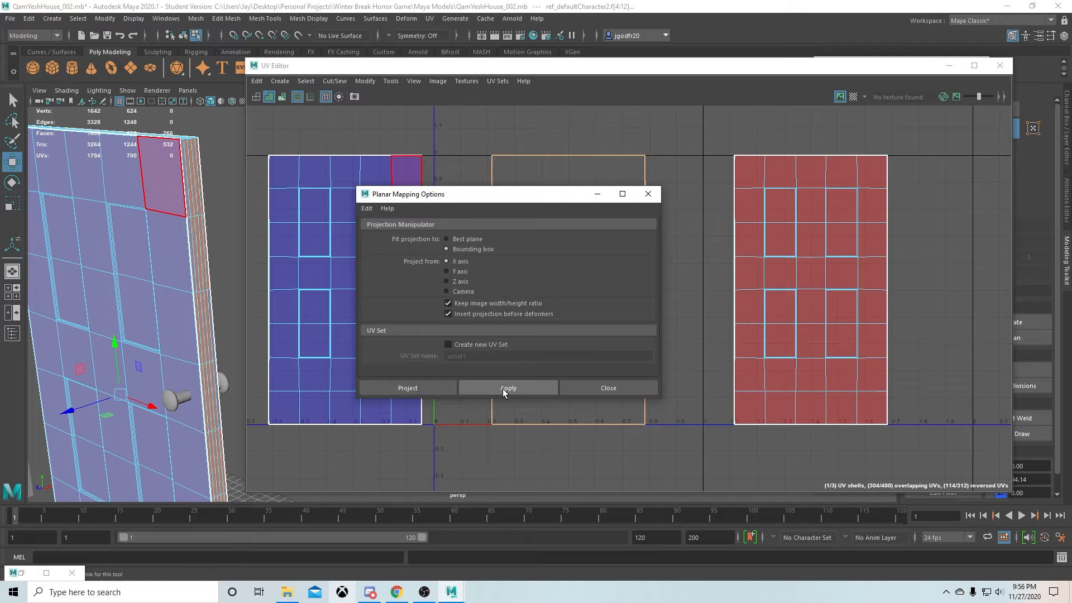
left_click(407, 387)
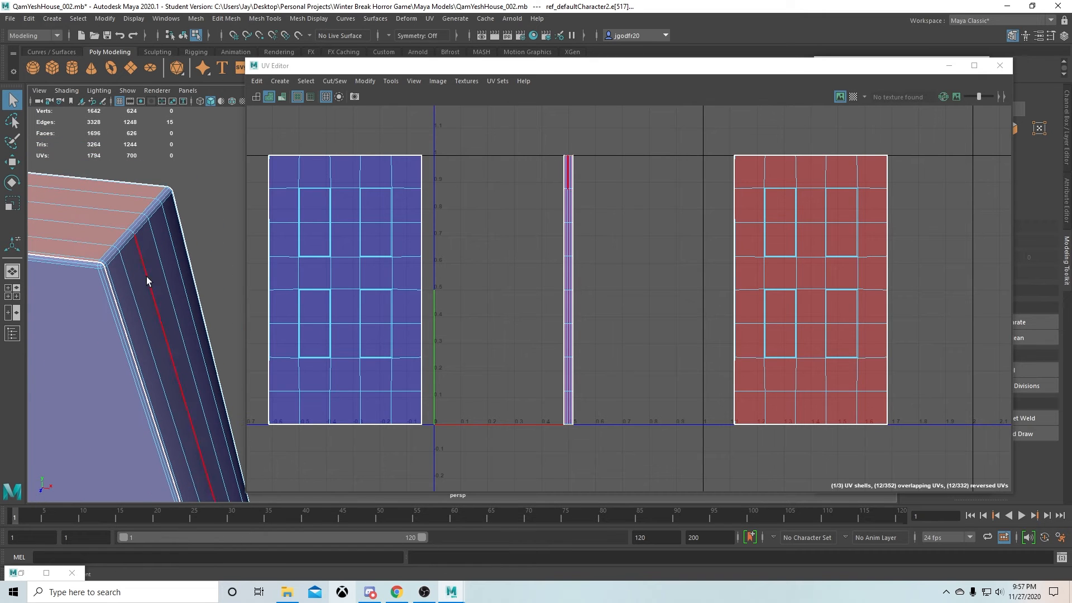
Turn on the numbered checker texture for the door's UV shells
left_click(342, 224)
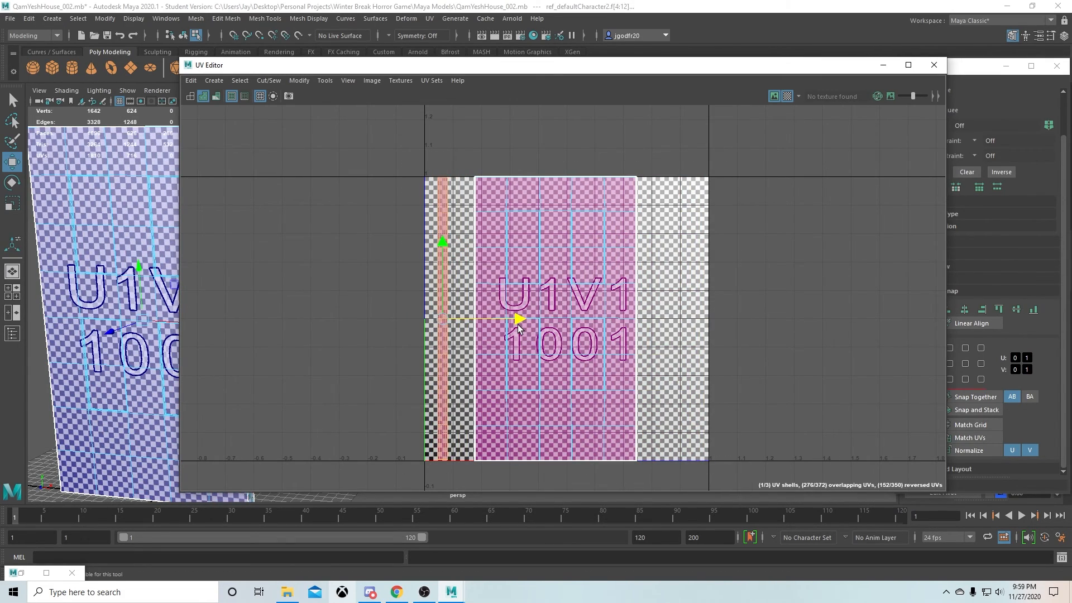
Select the door's top edge in Edge mode and close the UV Editor
right_click(137, 279)
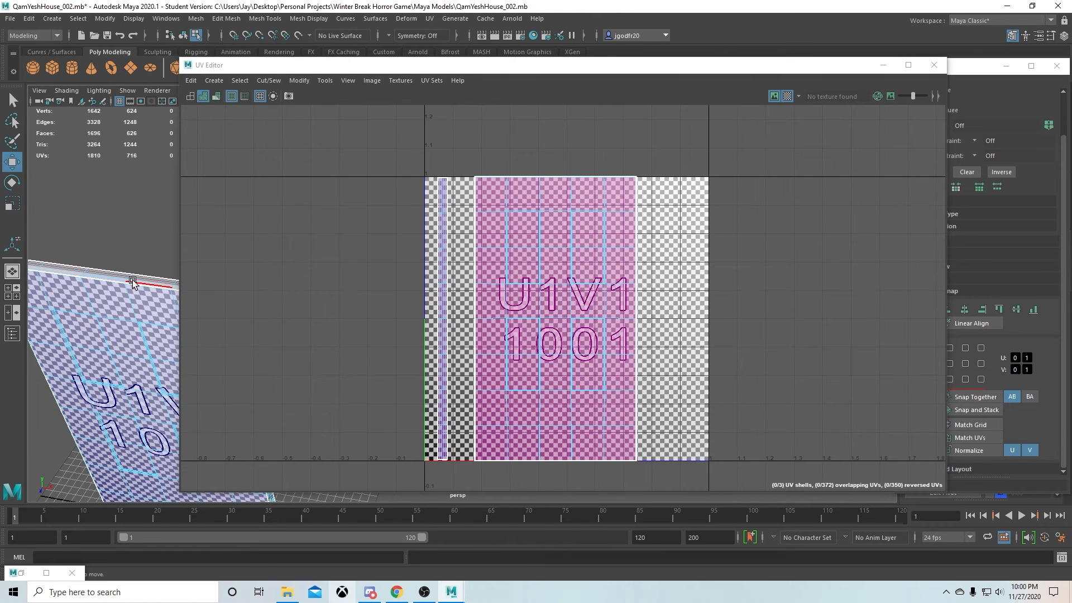
left_click(132, 280)
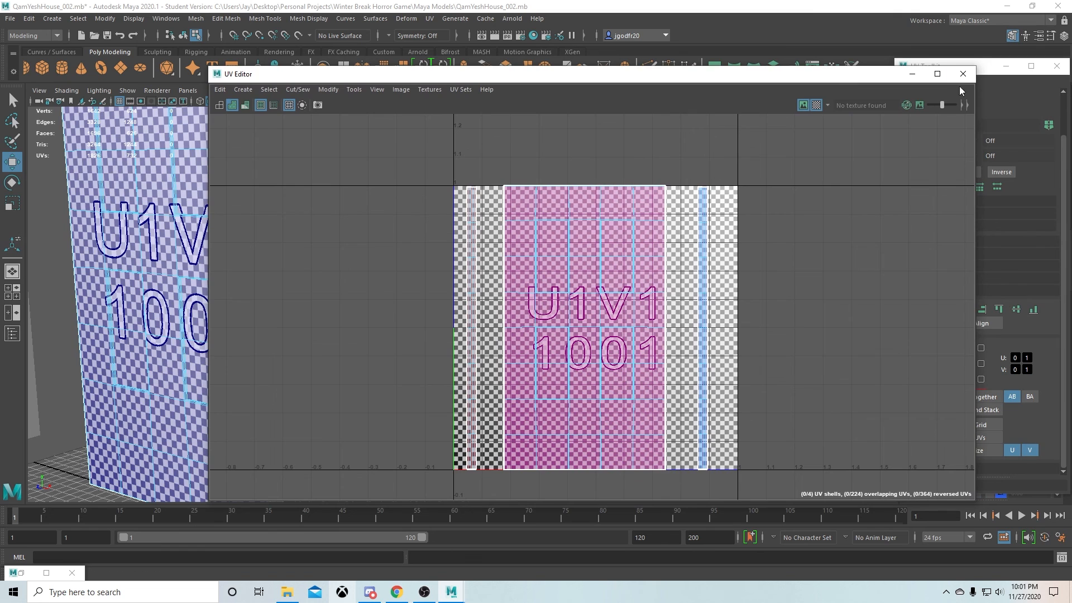
left_click(963, 73)
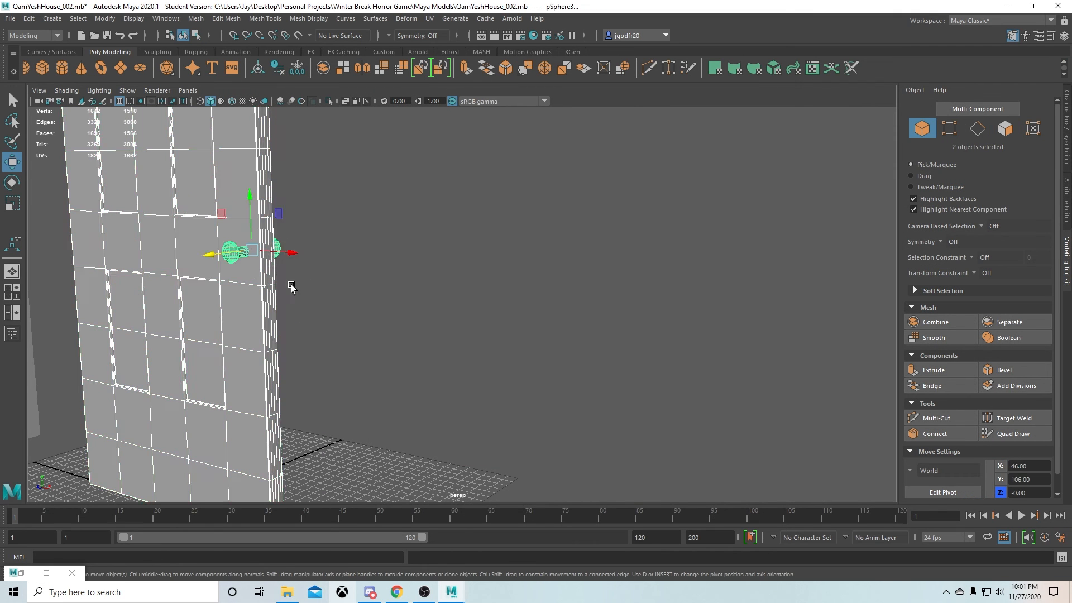